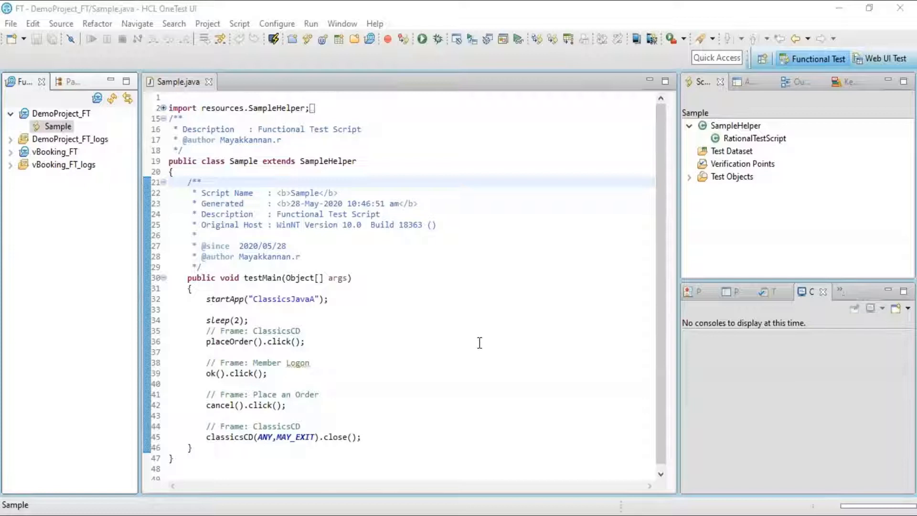
{"action": "mouse_move", "coordinate": [646, 439]}
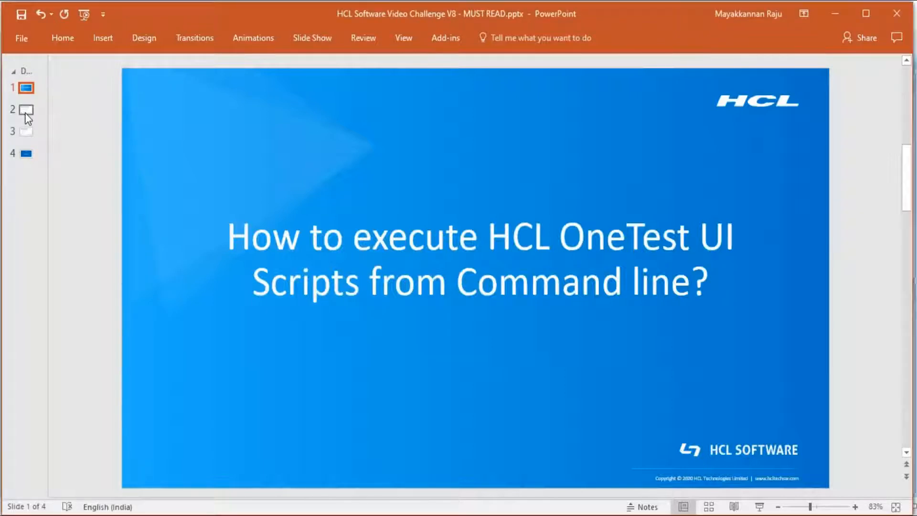
Move to slide 2 of the command-line presentation.
{"action": "left_click", "coordinate": [25, 109]}
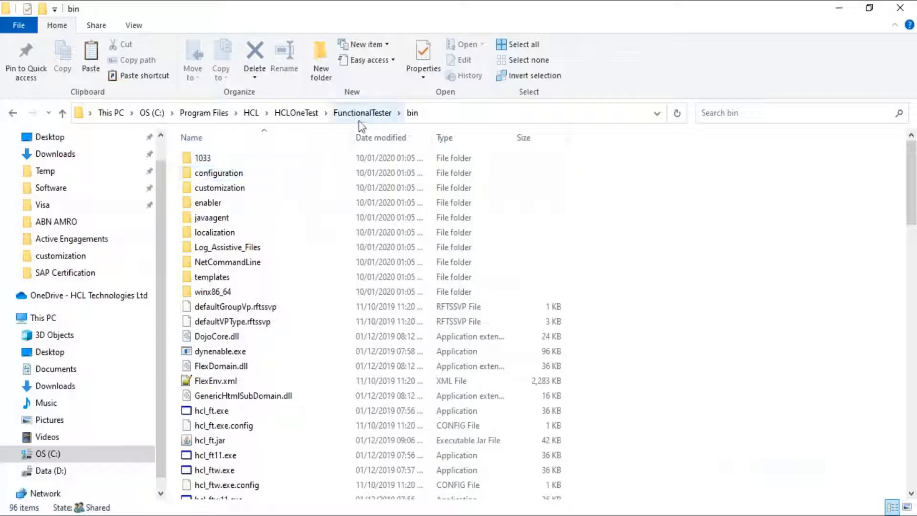
Browse to the FunctionalTester bin folder containing hcl_ft.jar.
{"action": "left_click", "coordinate": [207, 202]}
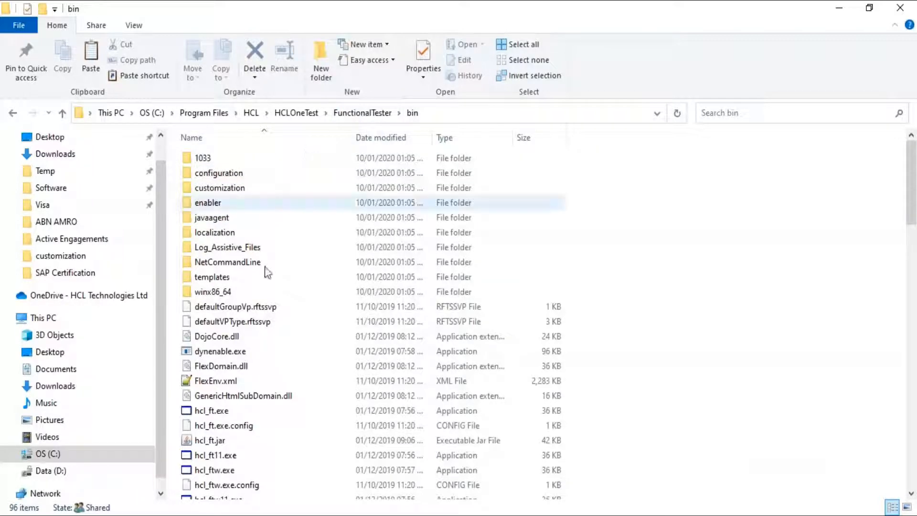
{"action": "left_click", "coordinate": [209, 439]}
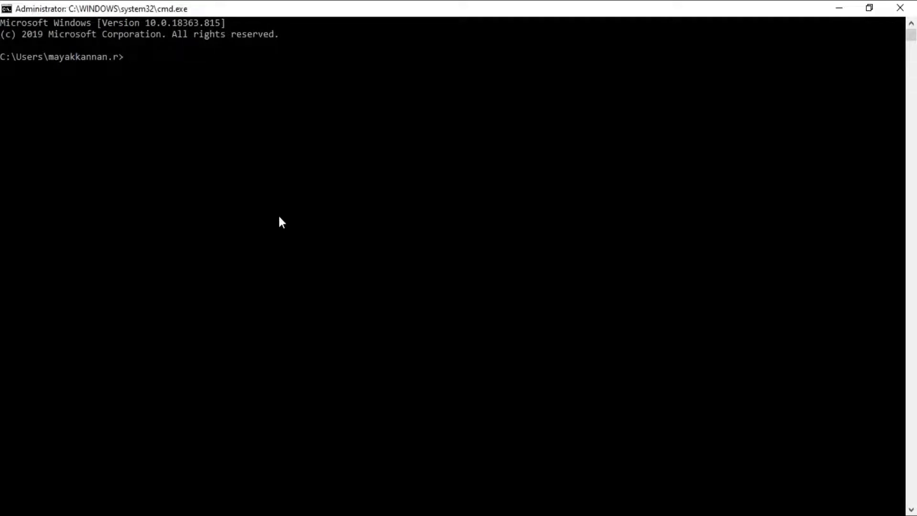
Run java -jar hcl_ft.jar with -datastore DemoProject_FT and -playback Sample.
{"action": "type", "text": "java -jar \"C:\\Program Files\\HCL\\HCLOneTest\\FunctionalTester\\bin\\hcl_ft.jar\" -datastore \"D:\\MK_HCL_OT\\Projects\\RnD\\DemoProject_FT\" -playback Sample"}
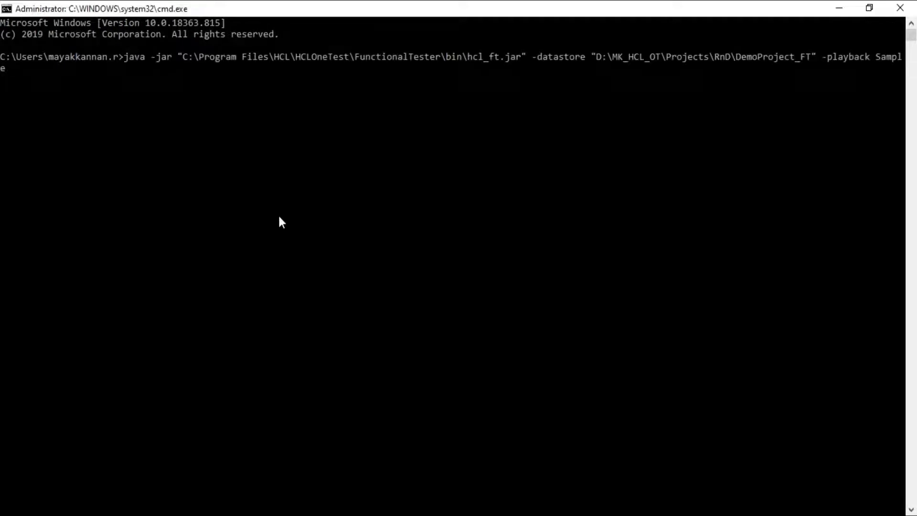
{"action": "key", "text": "enter"}
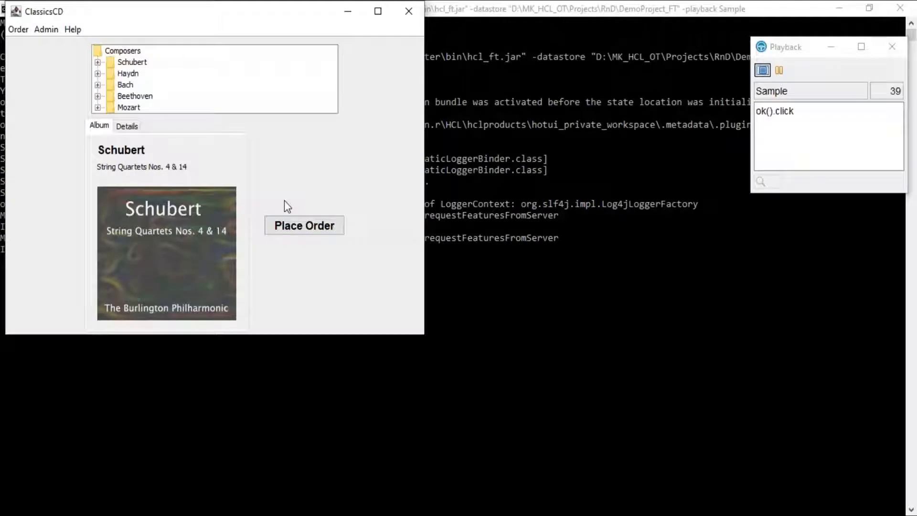
Let the Sample script place an order and confirm Member Logon in ClassicsCD.
{"action": "left_click", "coordinate": [304, 225]}
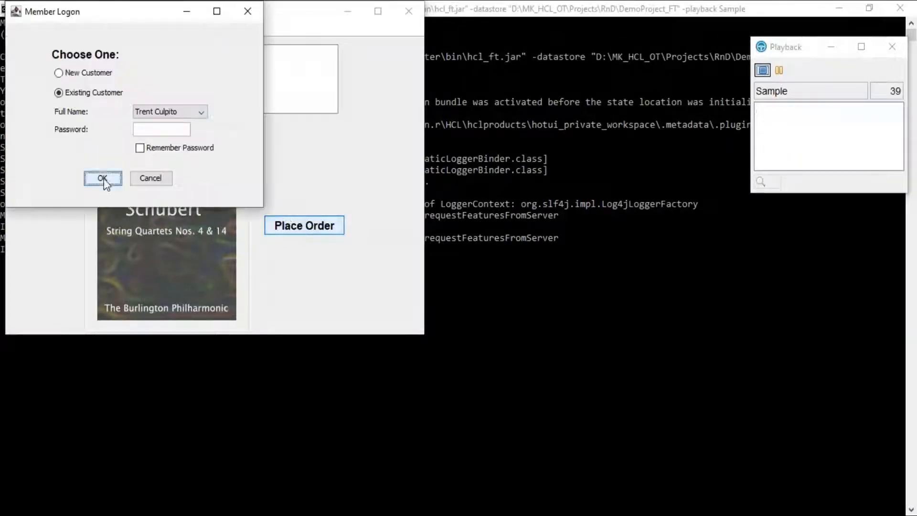
{"action": "left_click", "coordinate": [102, 179]}
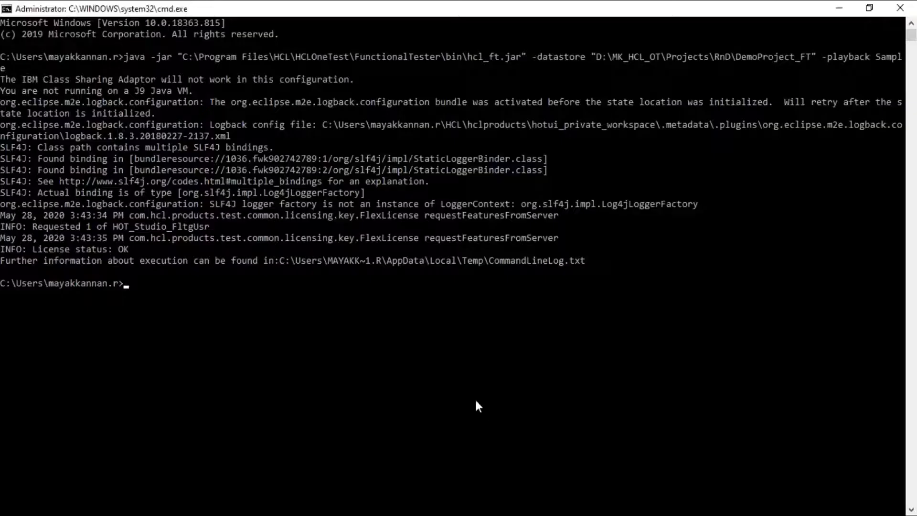
{"action": "mouse_move", "coordinate": [349, 270]}
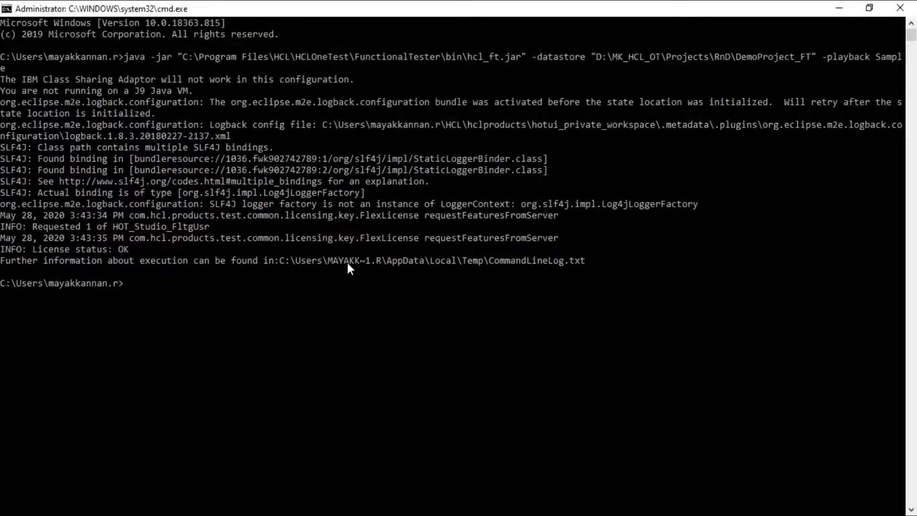
{"action": "left_click_drag", "start_coordinate": [348, 268], "coordinate": [540, 260]}
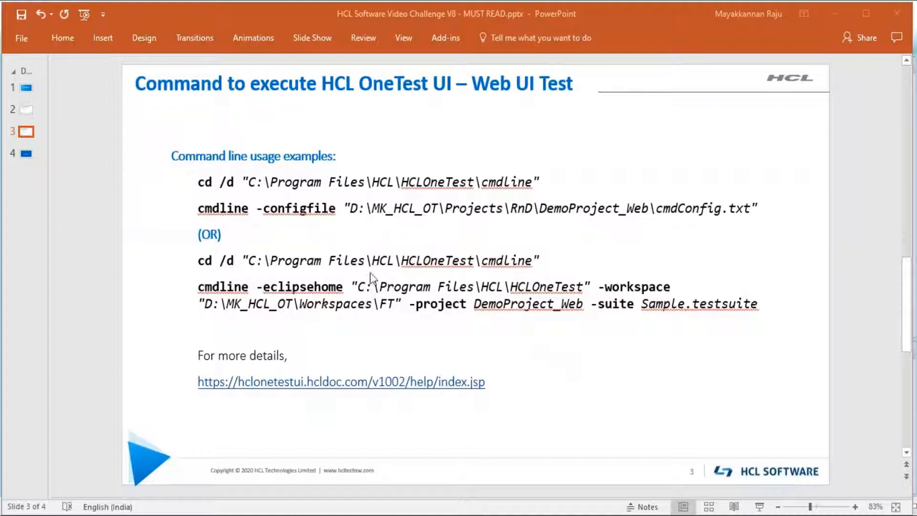
{"action": "mouse_move", "coordinate": [298, 230]}
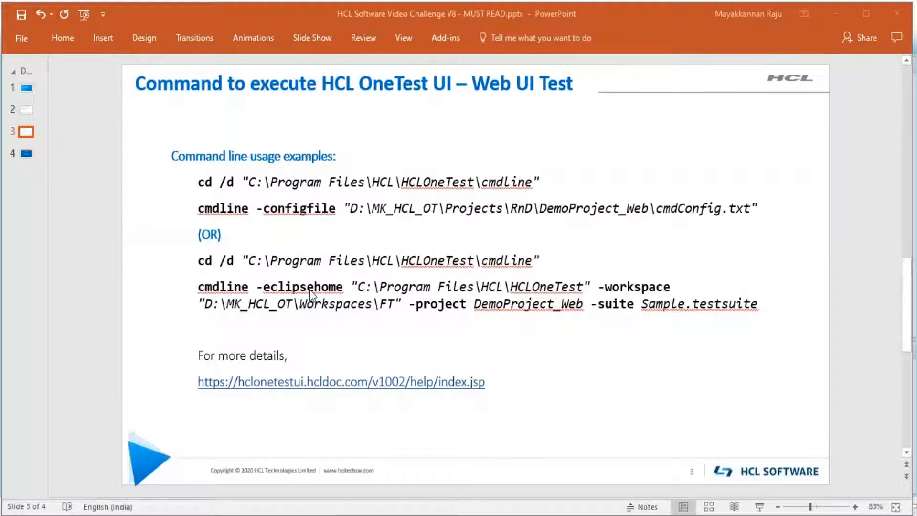
{"action": "mouse_move", "coordinate": [457, 319]}
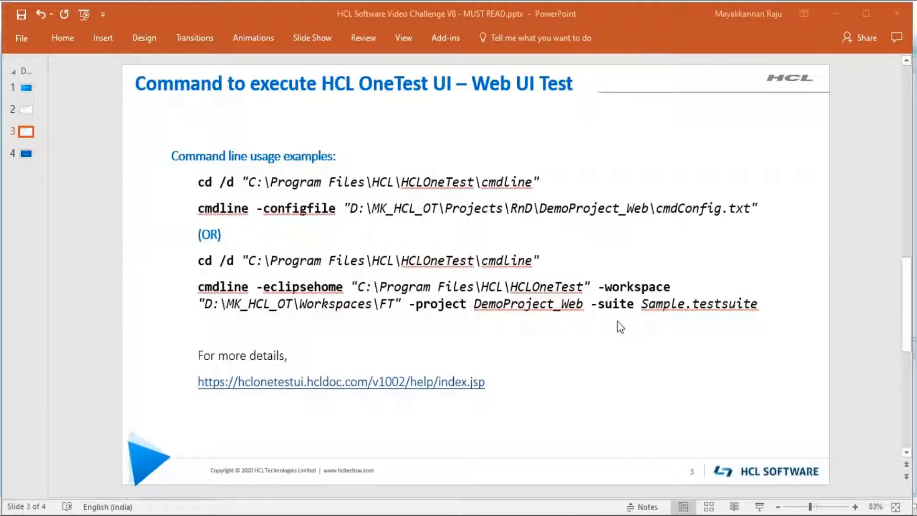
{"action": "mouse_move", "coordinate": [509, 276]}
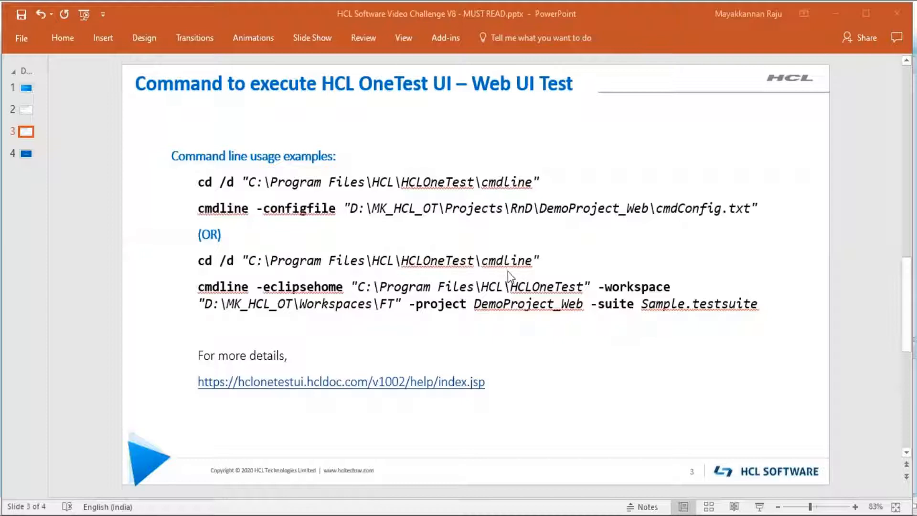
{"action": "mouse_move", "coordinate": [360, 237]}
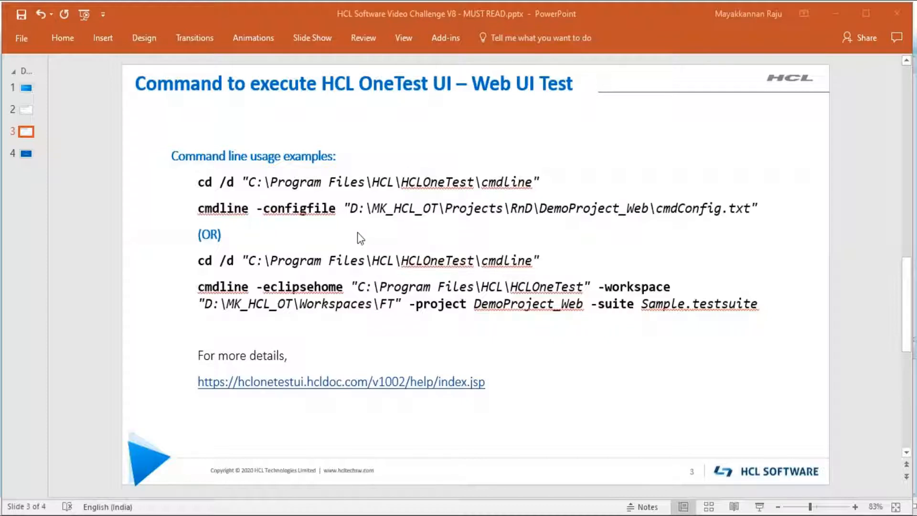
{"action": "mouse_move", "coordinate": [326, 227]}
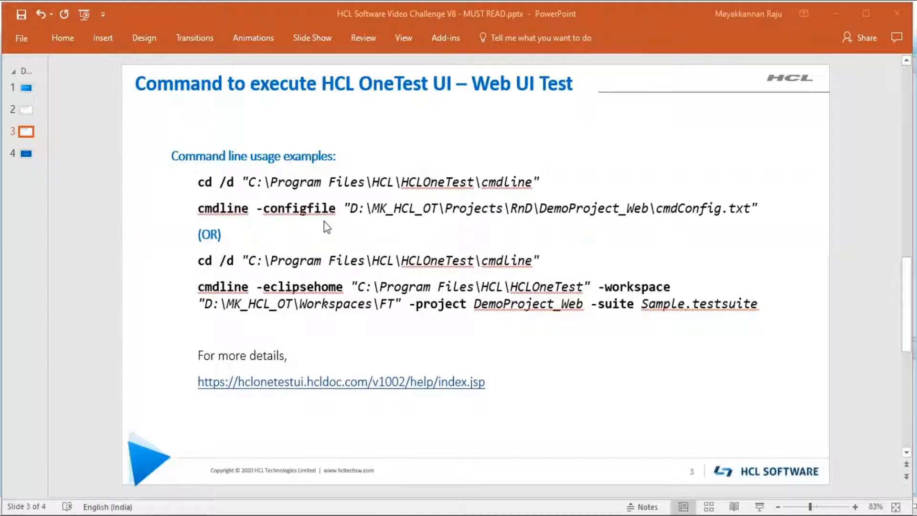
{"action": "mouse_move", "coordinate": [350, 227]}
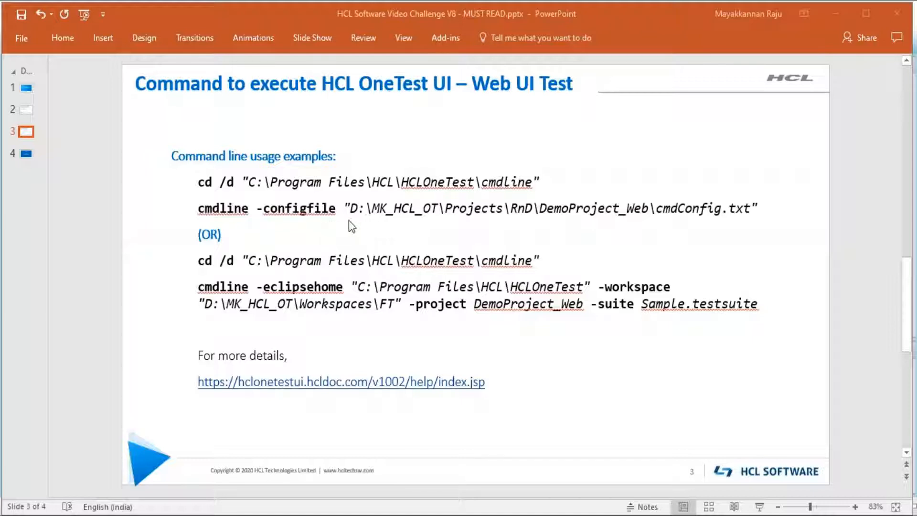
{"action": "mouse_move", "coordinate": [499, 295]}
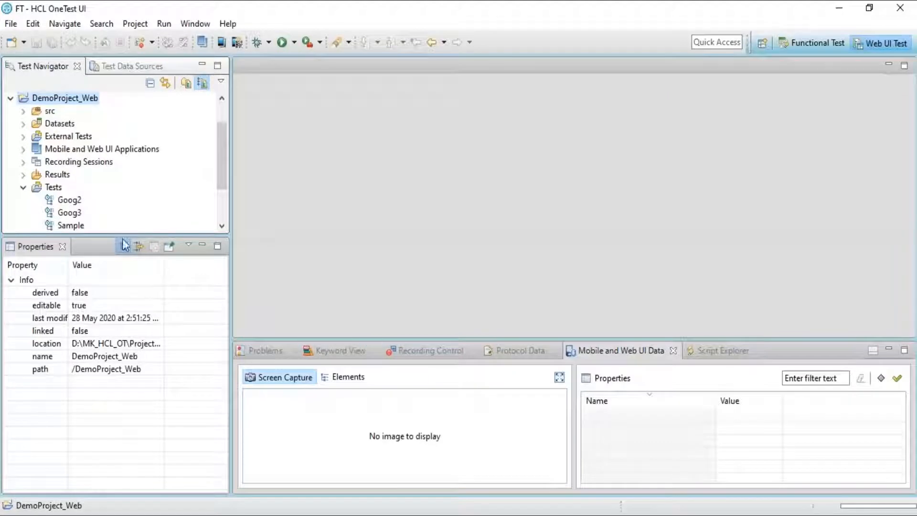
Generate cmdConfig.txt for the Sample web test, overwriting the existing file in DemoProject_Web.
{"action": "left_click", "coordinate": [68, 225]}
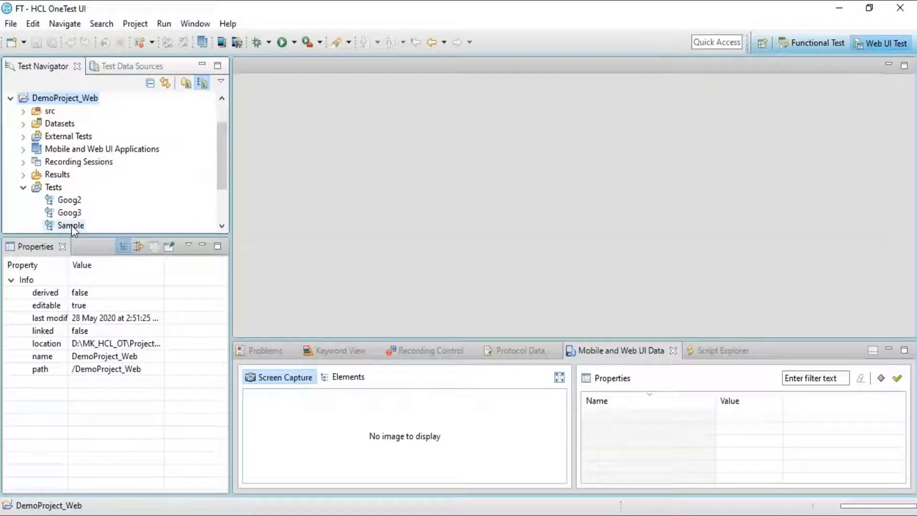
{"action": "right_click", "coordinate": [68, 226]}
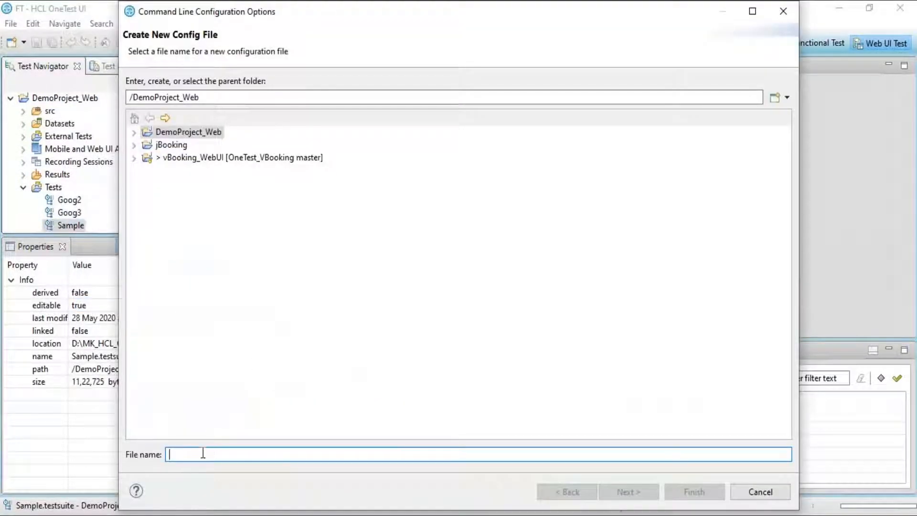
{"action": "type", "text": "cmdCon"}
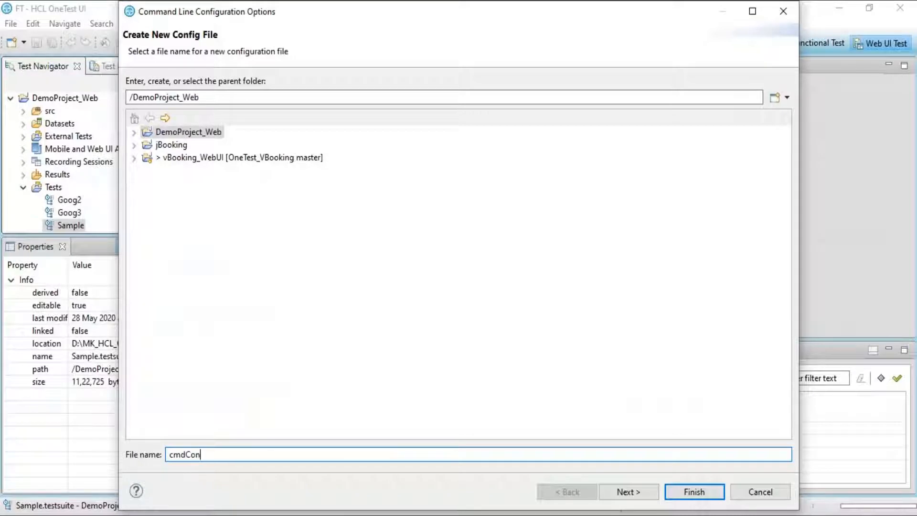
{"action": "type", "text": "fig"}
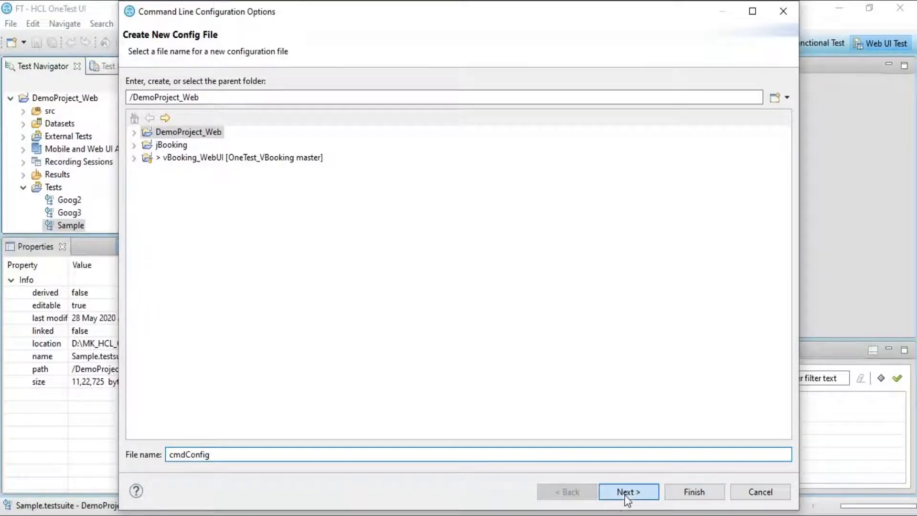
{"action": "left_click", "coordinate": [629, 492]}
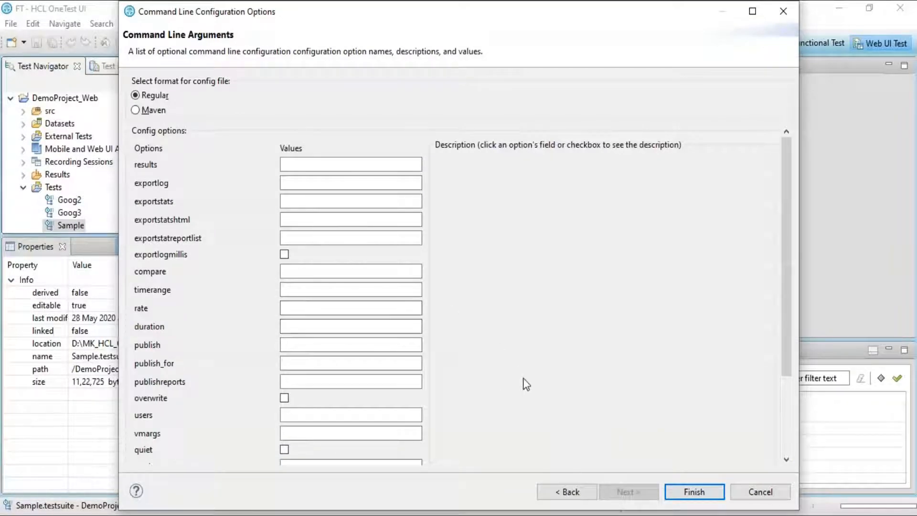
{"action": "mouse_move", "coordinate": [567, 430]}
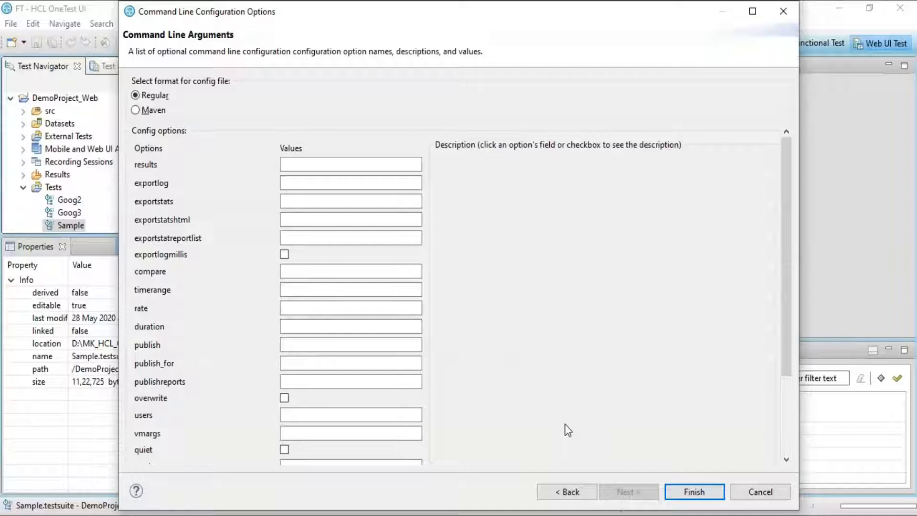
{"action": "left_click", "coordinate": [693, 491]}
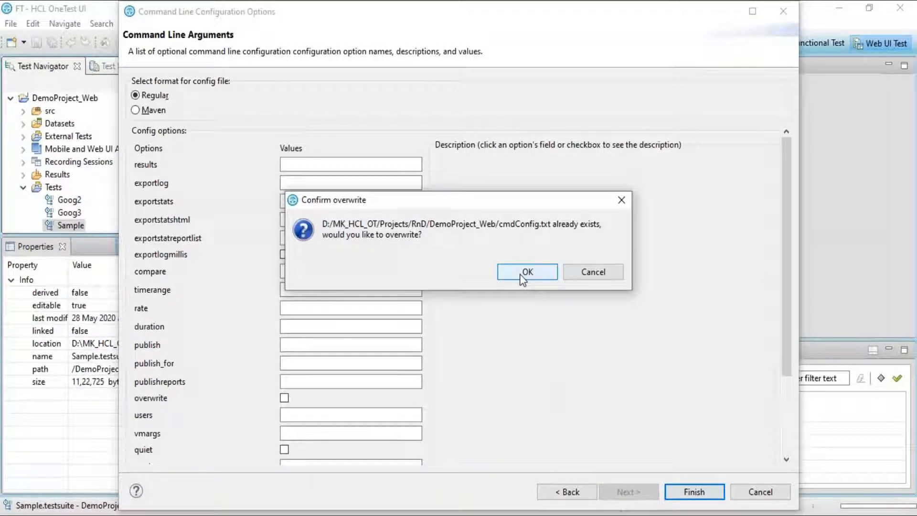
{"action": "left_click", "coordinate": [526, 271]}
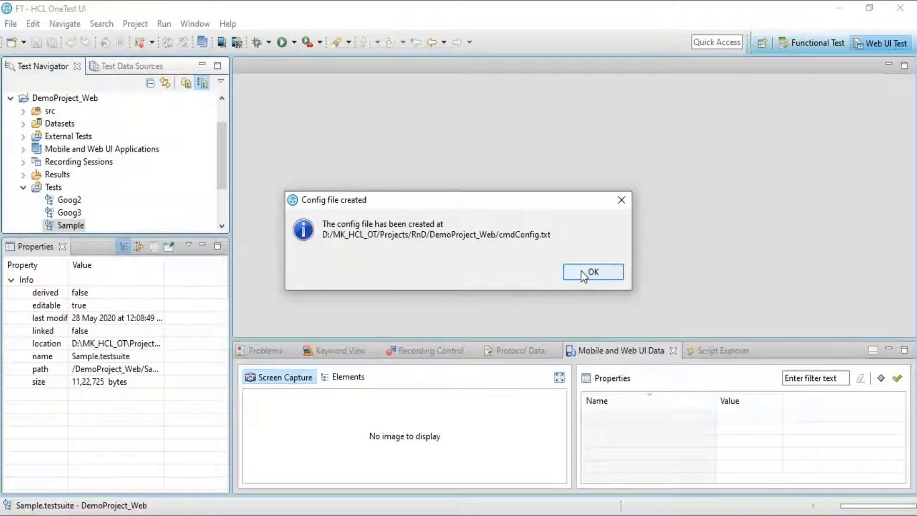
{"action": "left_click", "coordinate": [592, 271]}
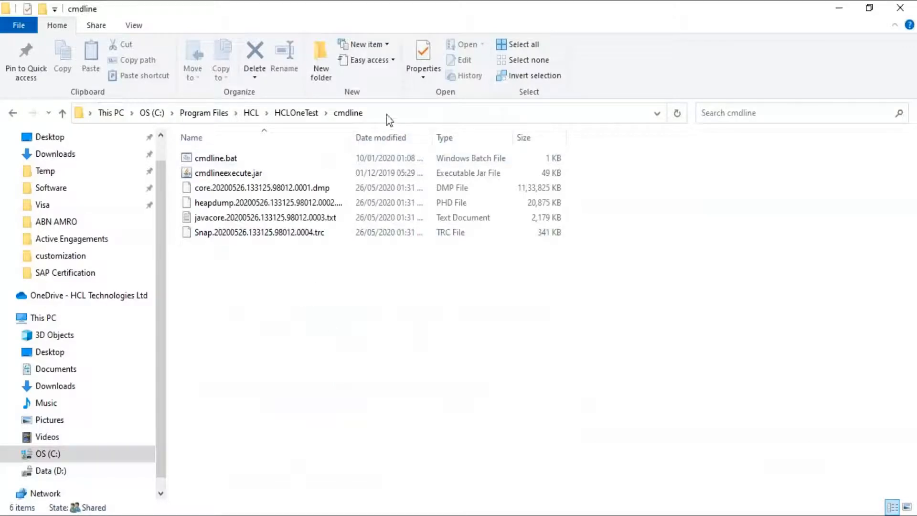
Launch cmd.exe from the HCLOneTest cmdline folder's address bar.
{"action": "left_click", "coordinate": [409, 113]}
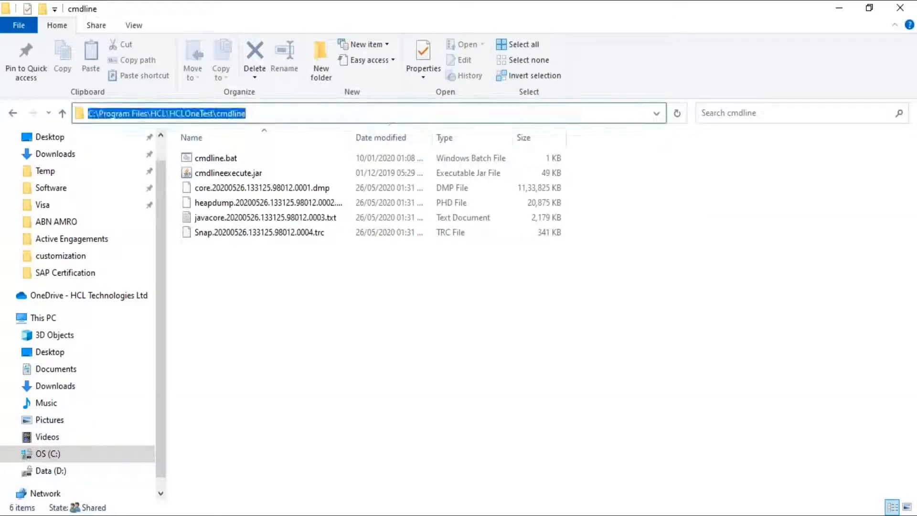
{"action": "type", "text": "C:\\Windows\\System32\\cmd.exe"}
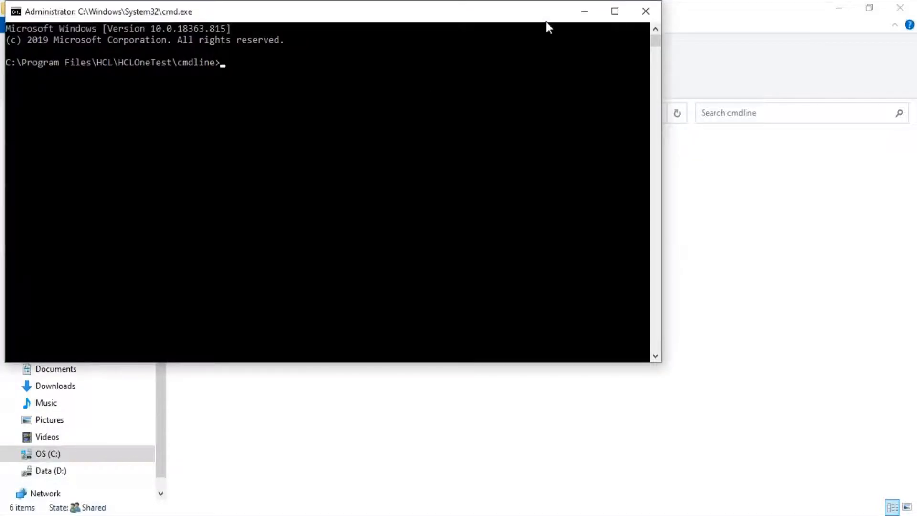
Maximize the command prompt and minimize OneTest UI before running cmdline -configfile cmdConfig.txt.
{"action": "left_click", "coordinate": [614, 11]}
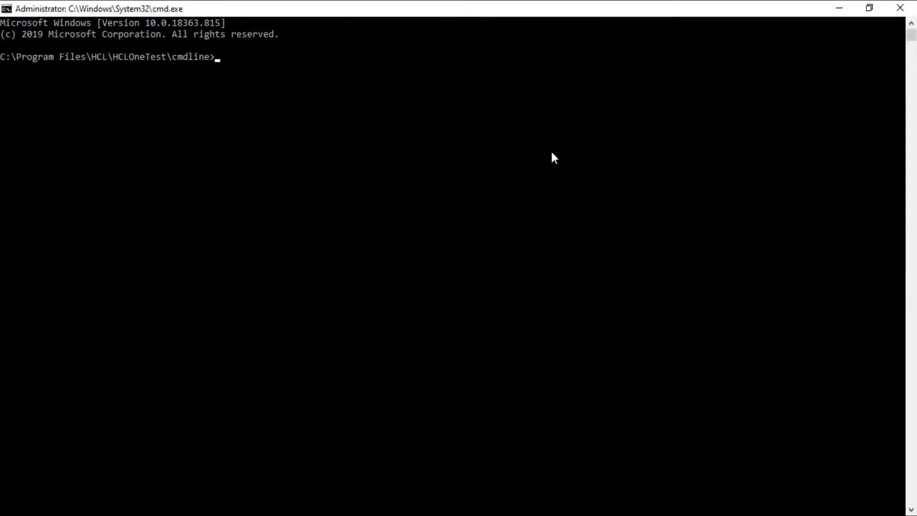
{"action": "mouse_move", "coordinate": [402, 130]}
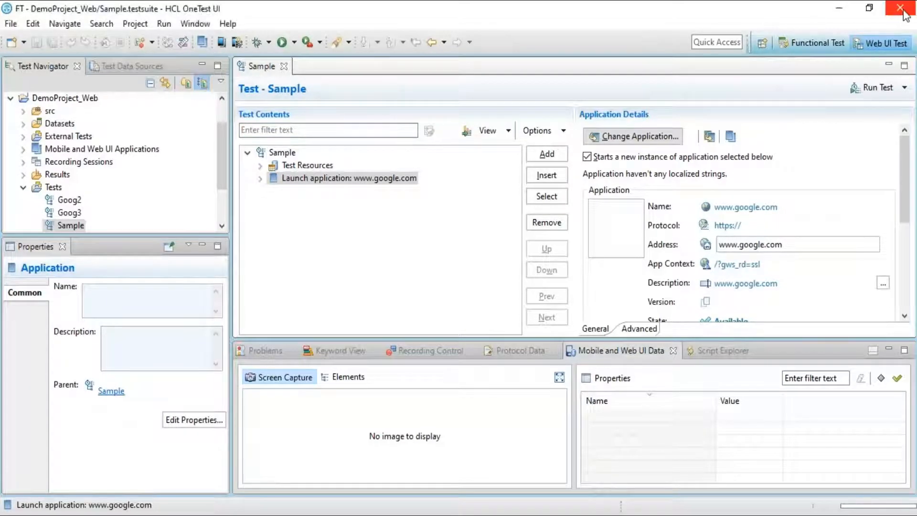
{"action": "left_click", "coordinate": [327, 130]}
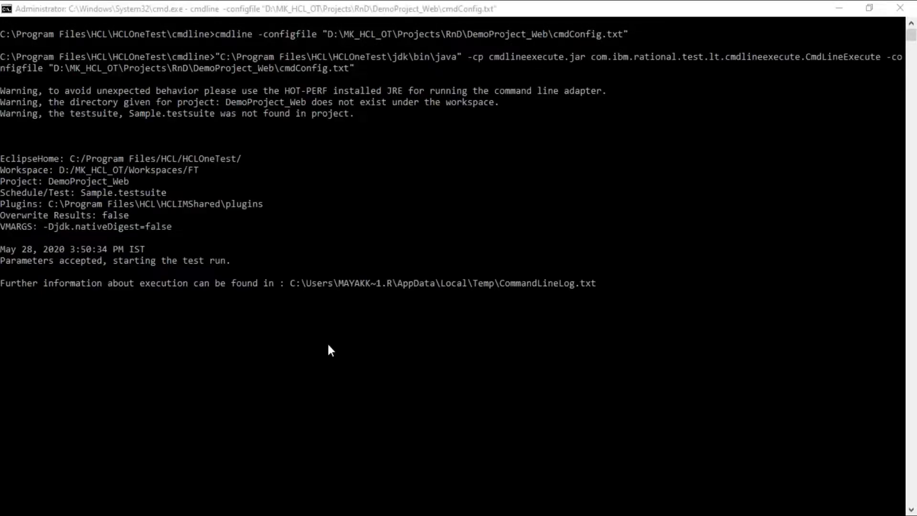
{"action": "mouse_move", "coordinate": [57, 217]}
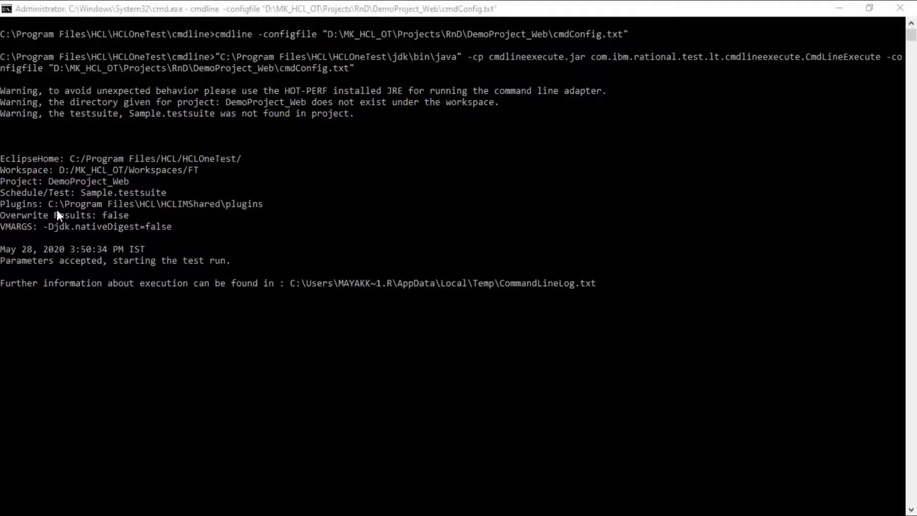
{"action": "mouse_move", "coordinate": [15, 163]}
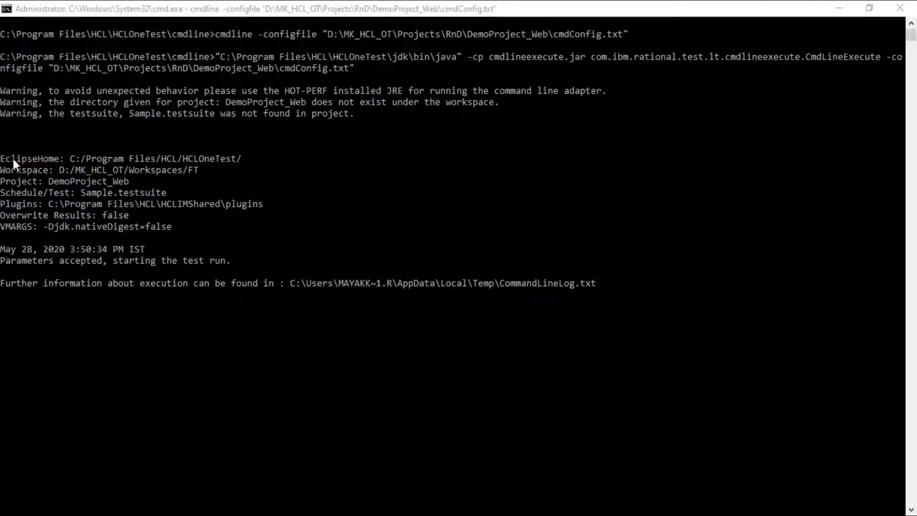
{"action": "mouse_move", "coordinate": [16, 182]}
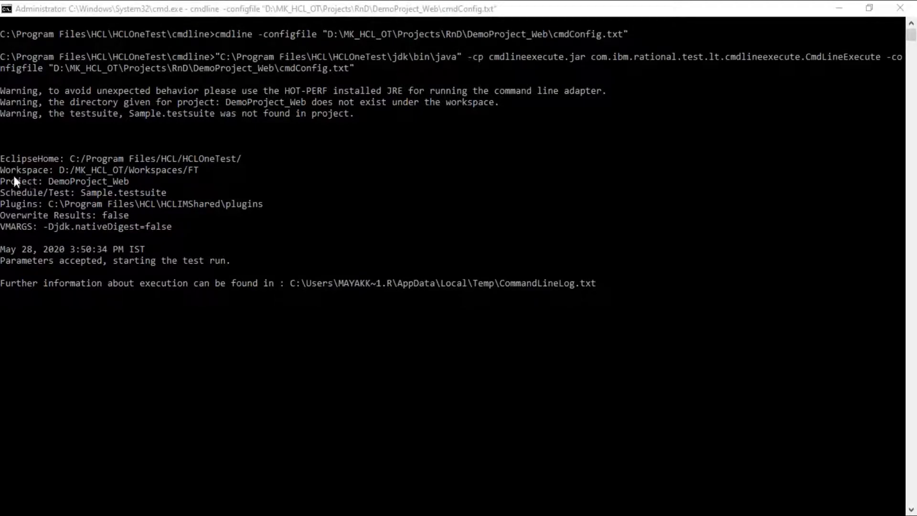
{"action": "mouse_move", "coordinate": [30, 191]}
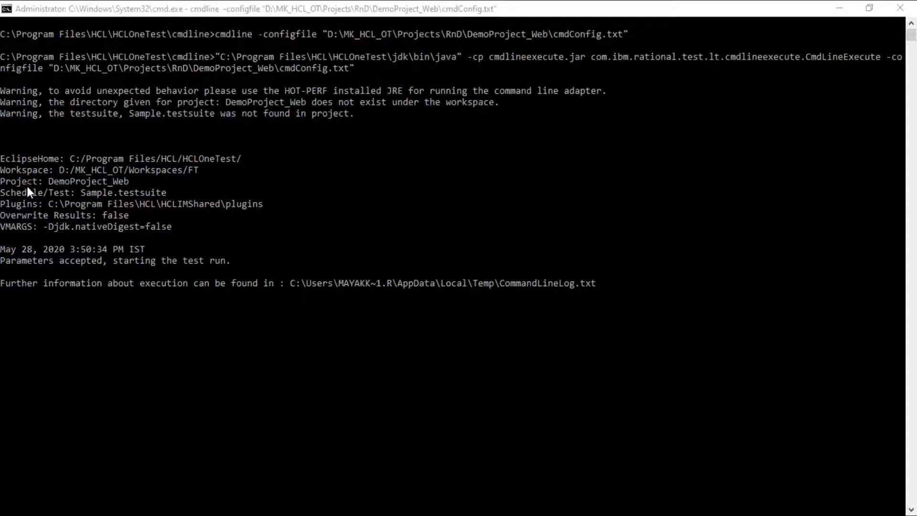
{"action": "mouse_move", "coordinate": [303, 302]}
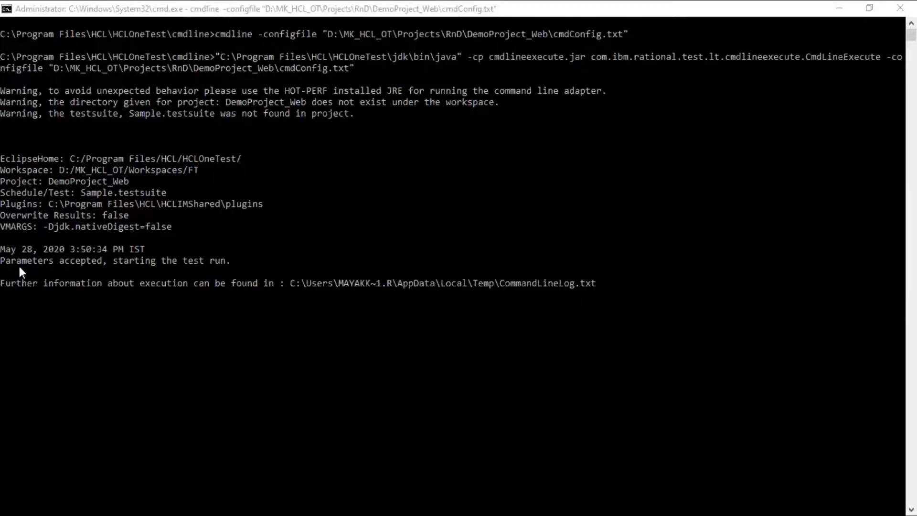
{"action": "mouse_move", "coordinate": [135, 264]}
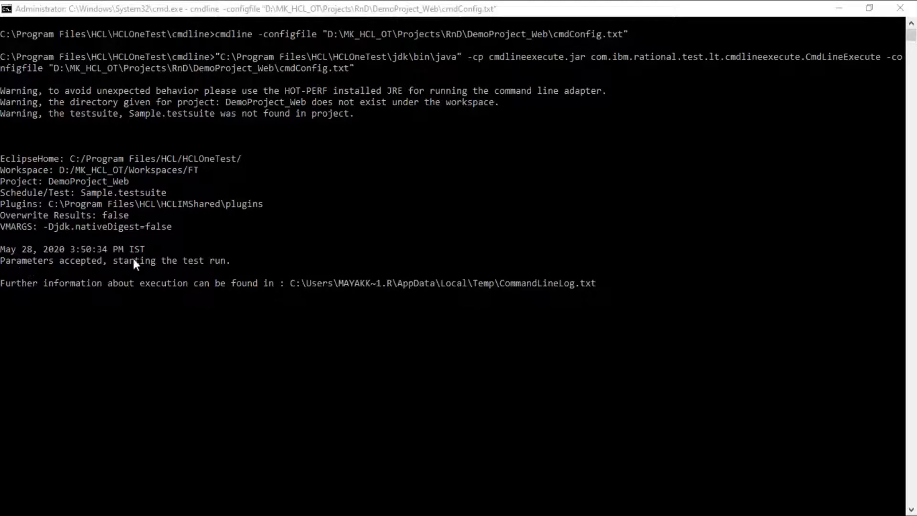
{"action": "mouse_move", "coordinate": [468, 363]}
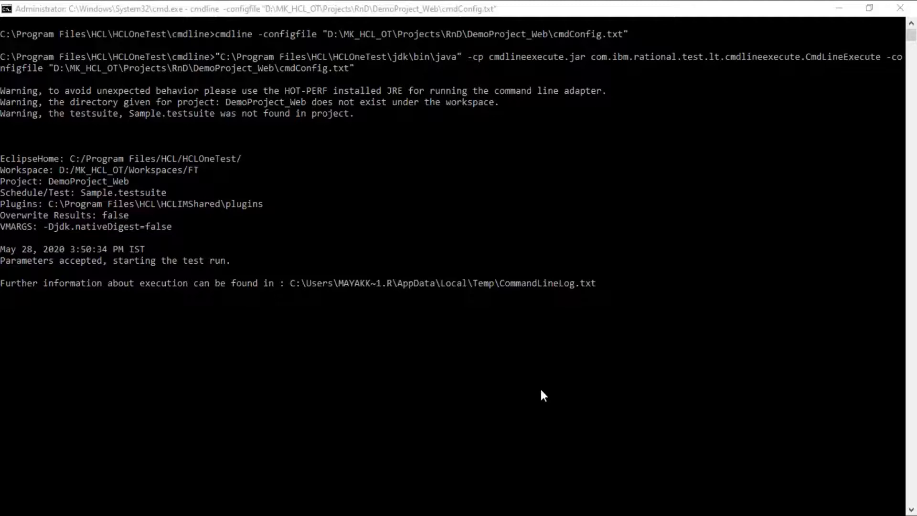
{"action": "mouse_move", "coordinate": [647, 446]}
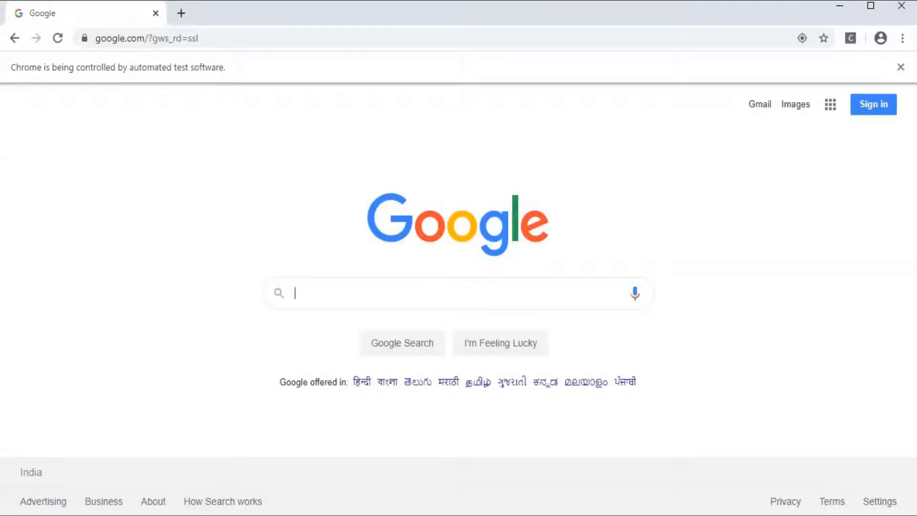
Let the automated test search Google for 'HCL OneTest UI' in Chrome.
{"action": "type", "text": "HCL OneTest UI"}
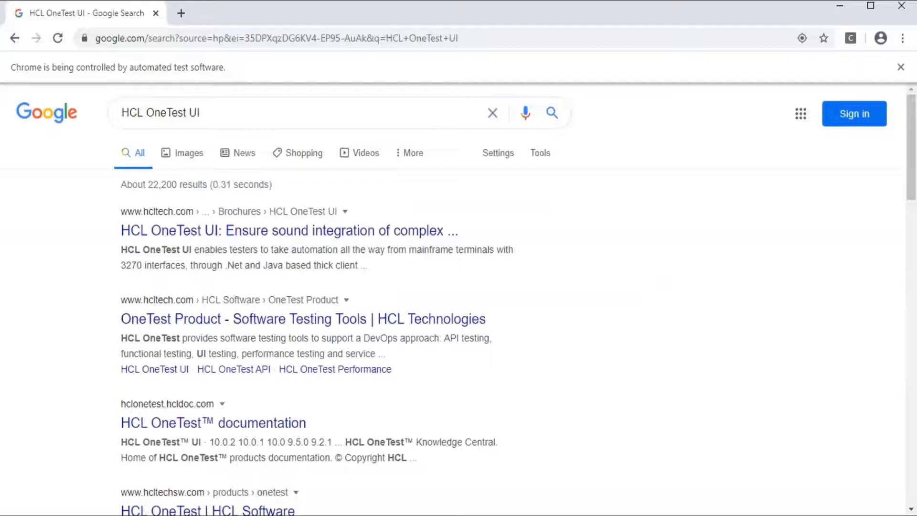
{"action": "left_click", "coordinate": [289, 230]}
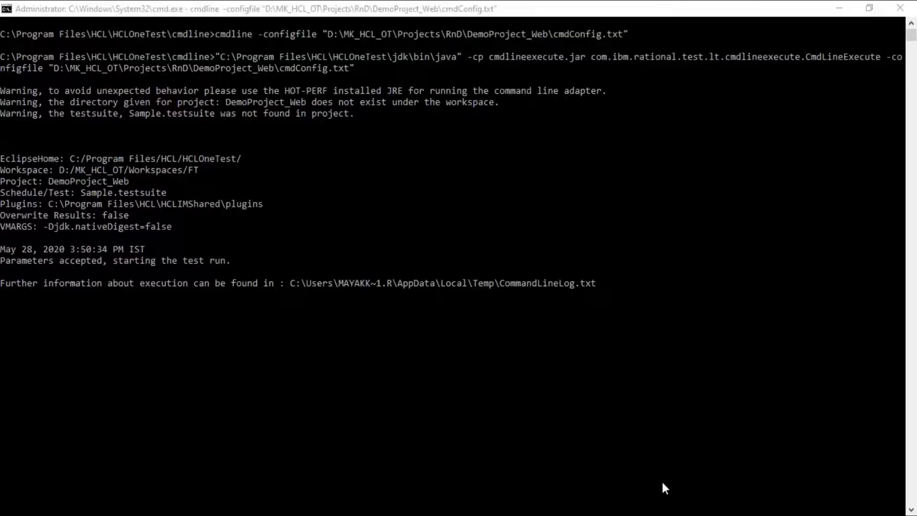
{"action": "mouse_move", "coordinate": [602, 458]}
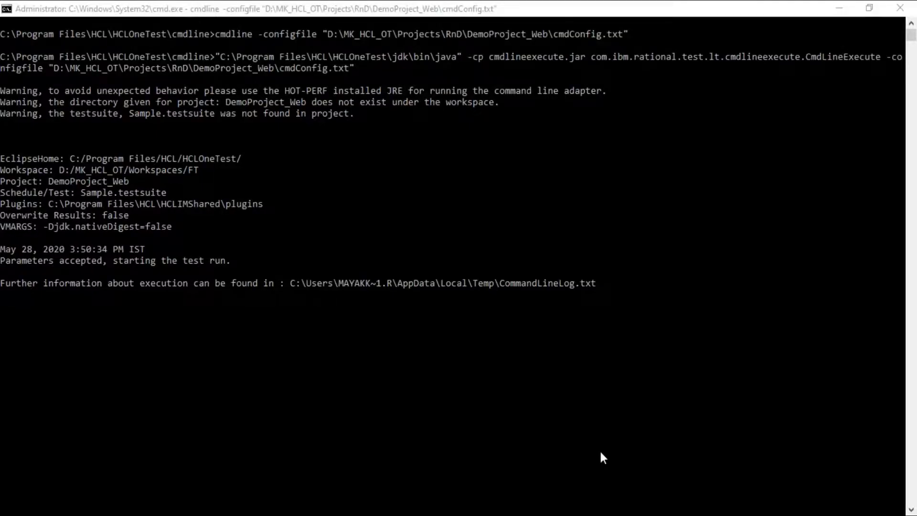
{"action": "mouse_move", "coordinate": [707, 453]}
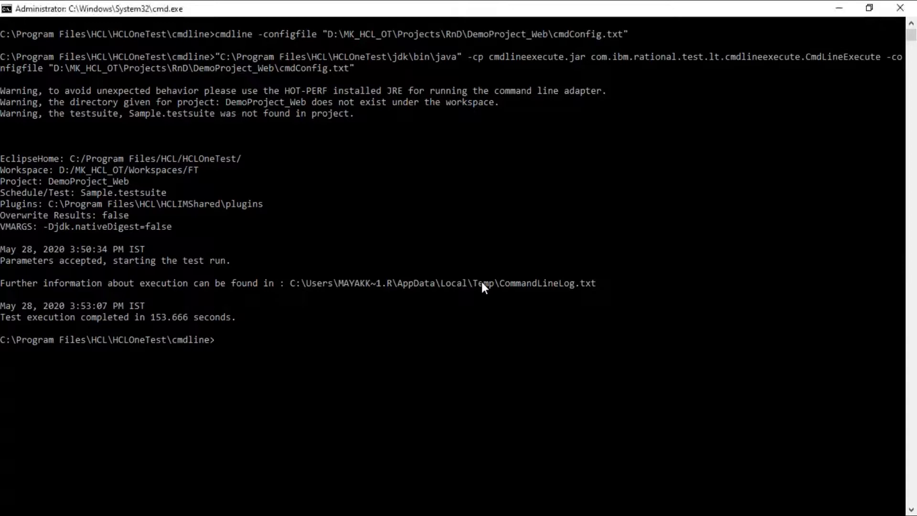
Watch the cmd window report 'Test execution completed' in 153.666 seconds.
{"action": "left_click_drag", "start_coordinate": [477, 282], "coordinate": [558, 282]}
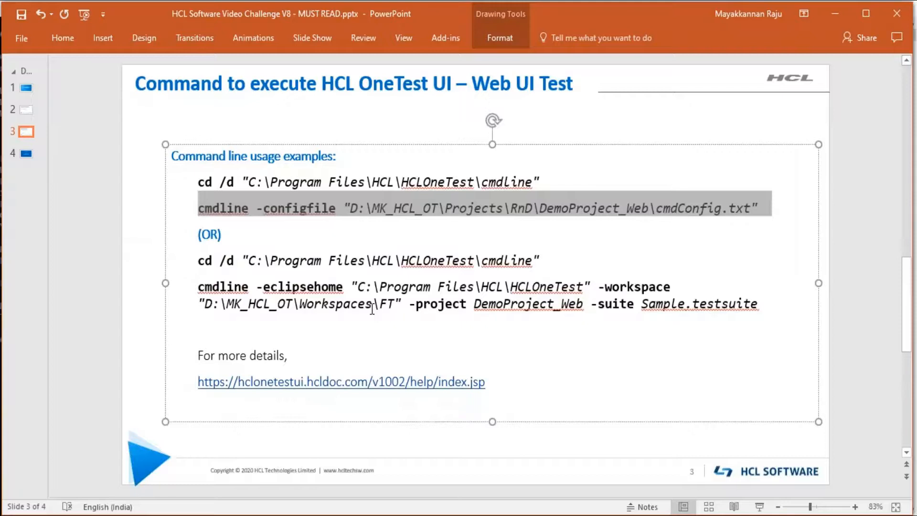
{"action": "mouse_move", "coordinate": [327, 309]}
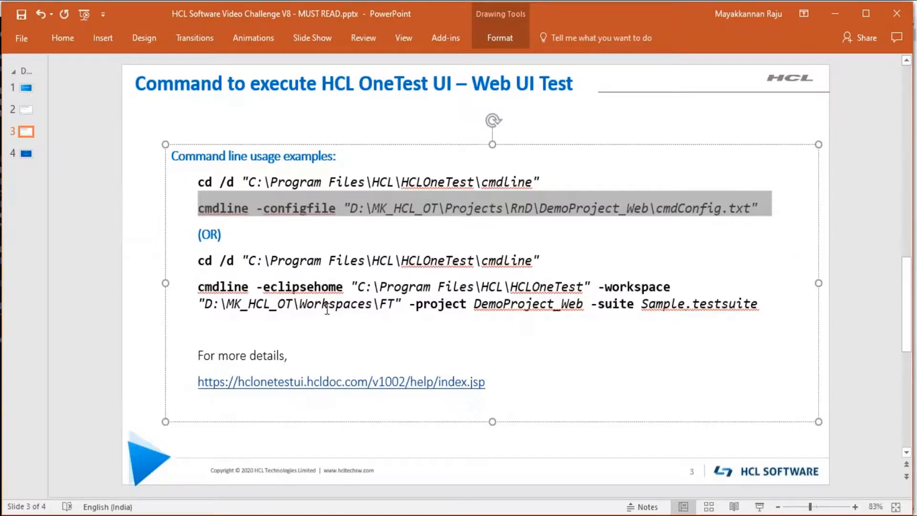